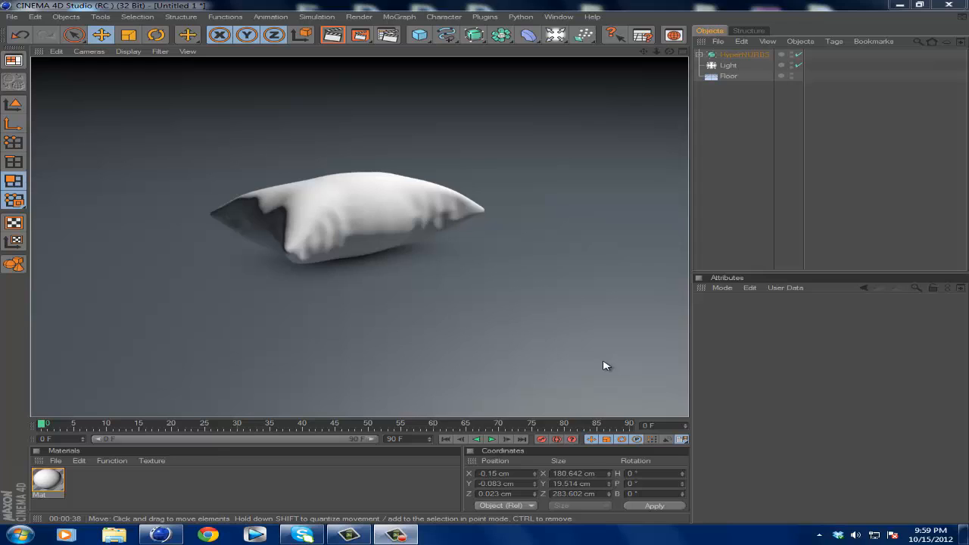
mouse_move(579, 324)
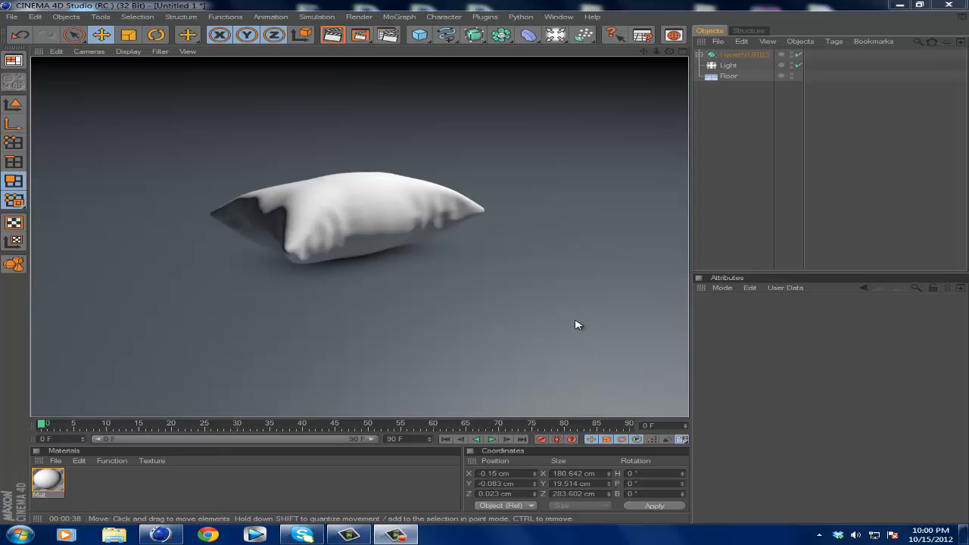
mouse_move(469, 251)
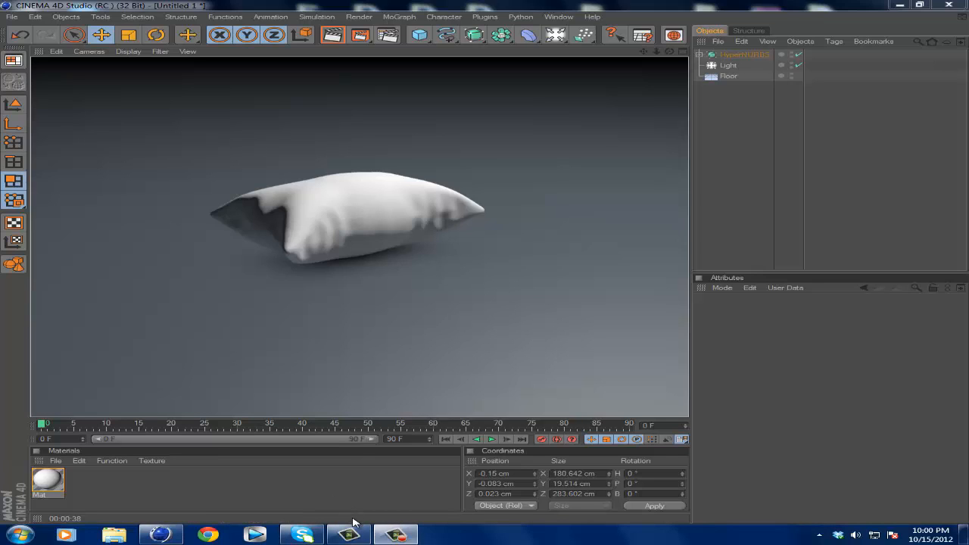
mouse_move(373, 520)
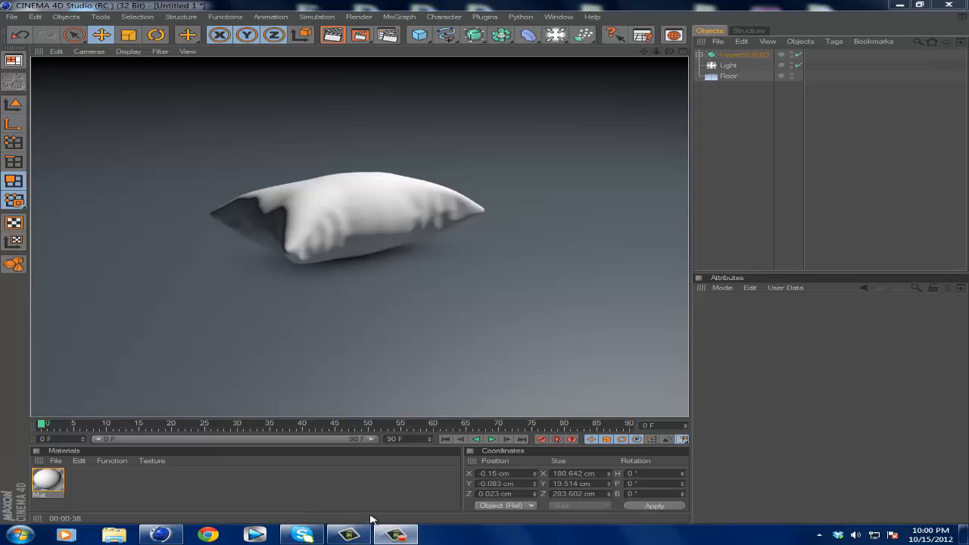
mouse_move(267, 515)
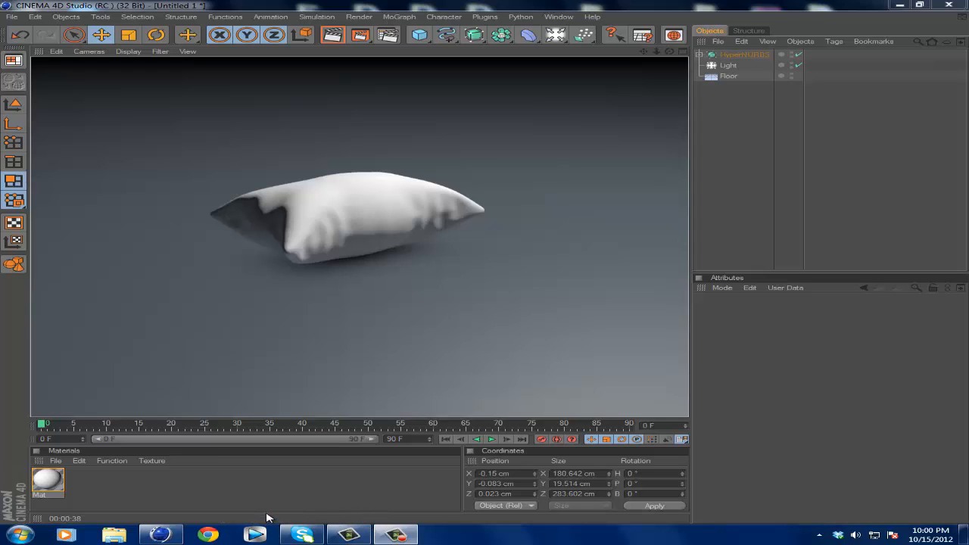
mouse_move(285, 505)
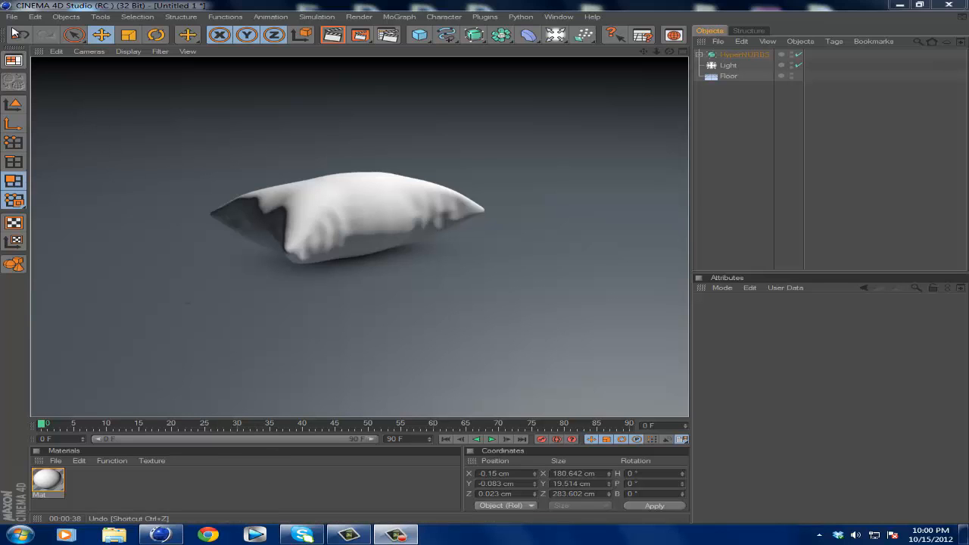
Step: Start a new empty project
left_click(9, 15)
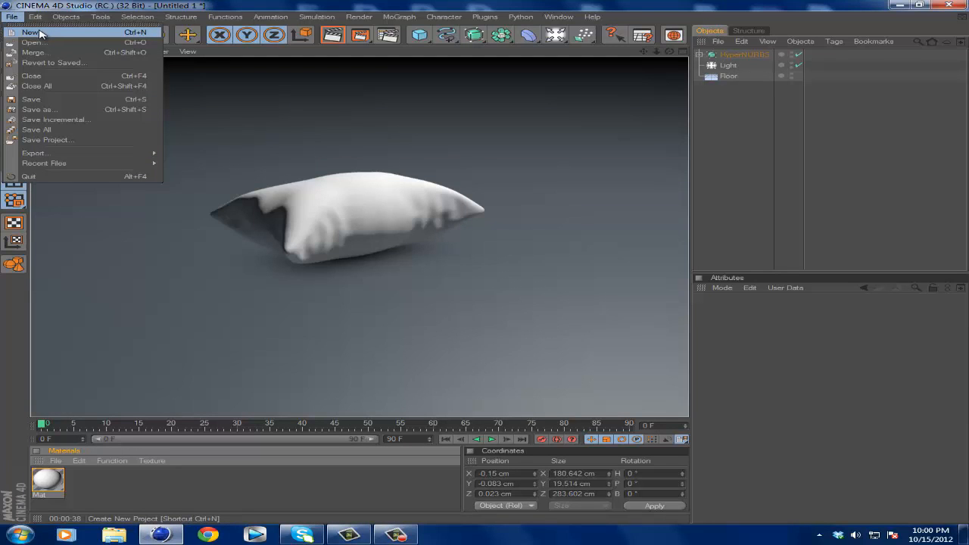
left_click(31, 33)
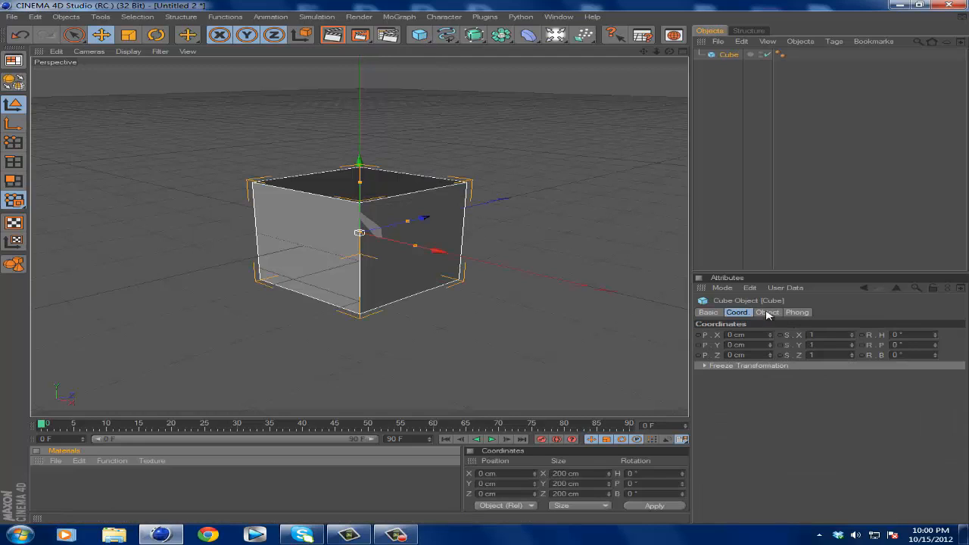
Step: Add a cube sized 200×160×300 cm with 24 X segments and 30 Z segments
left_click(766, 312)
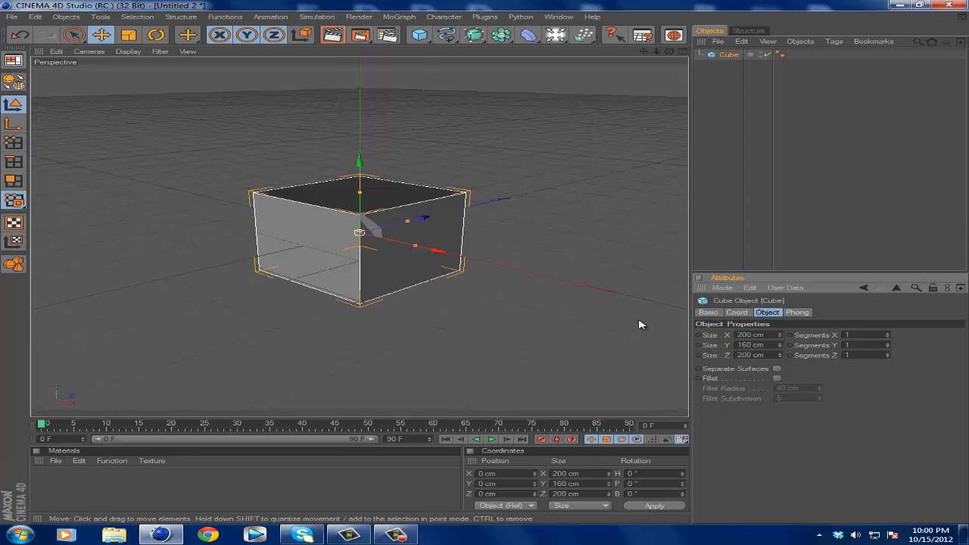
left_click(754, 354)
type("300")
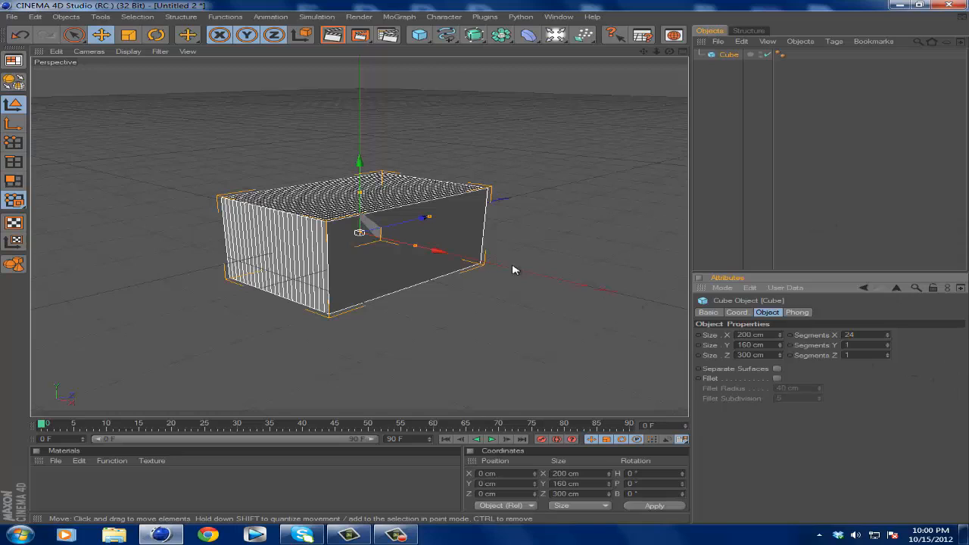
left_click(863, 354)
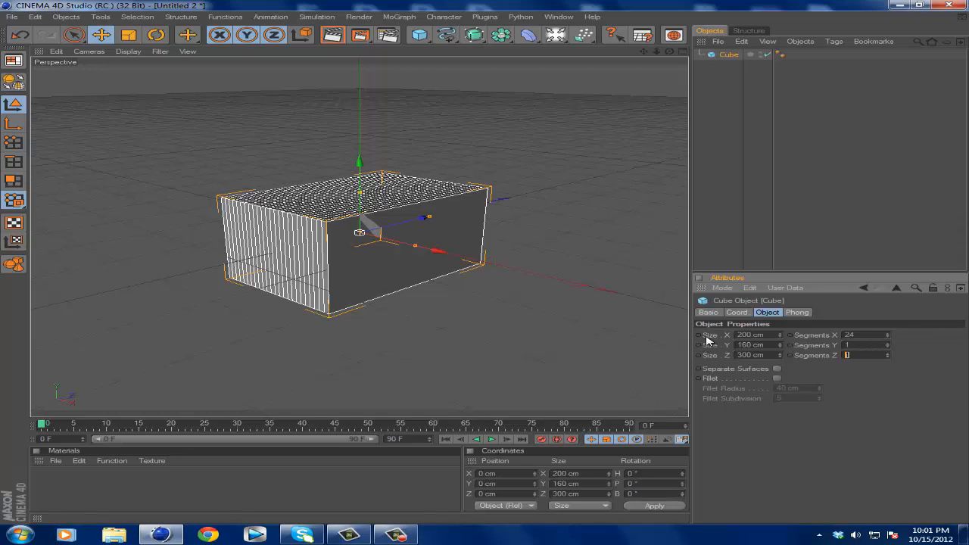
type("30")
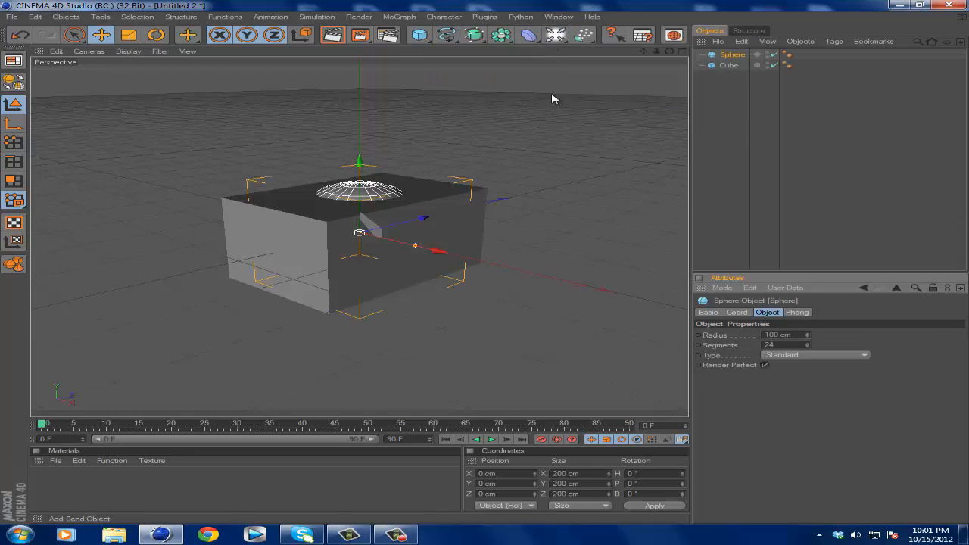
Step: Scale the new sphere to 0.6, 0.6, 1.15 so it becomes a 120×120×230 cm ellipsoid
left_click(736, 311)
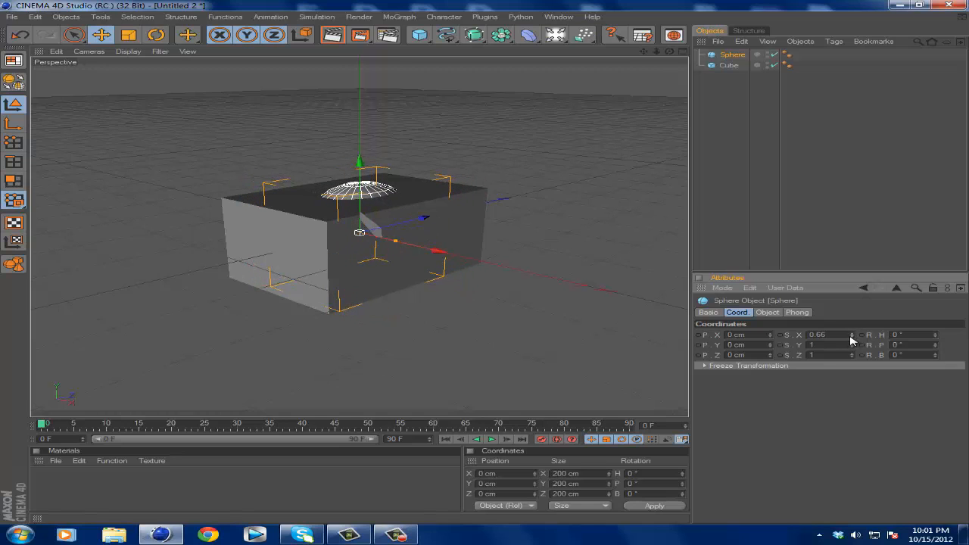
left_click_drag(833, 335, 833, 336)
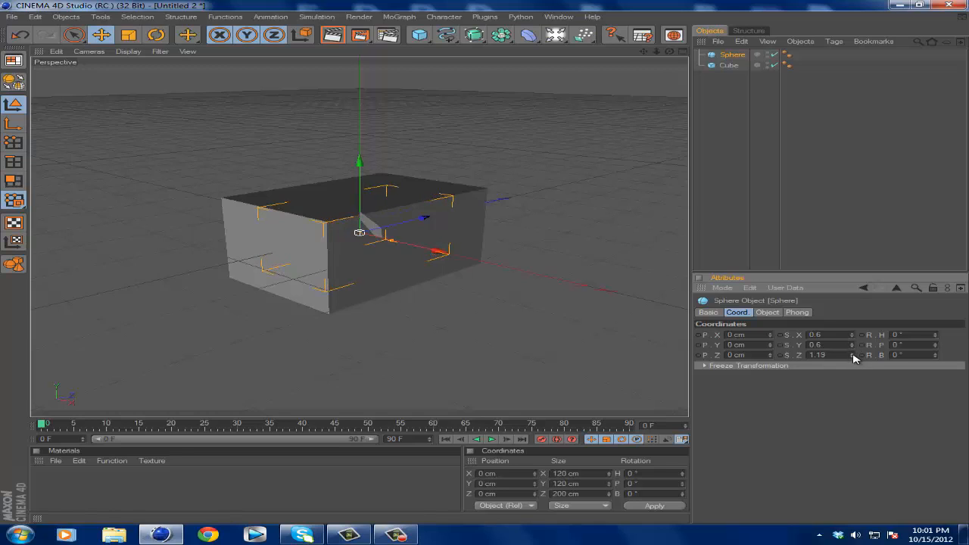
left_click_drag(854, 354, 854, 357)
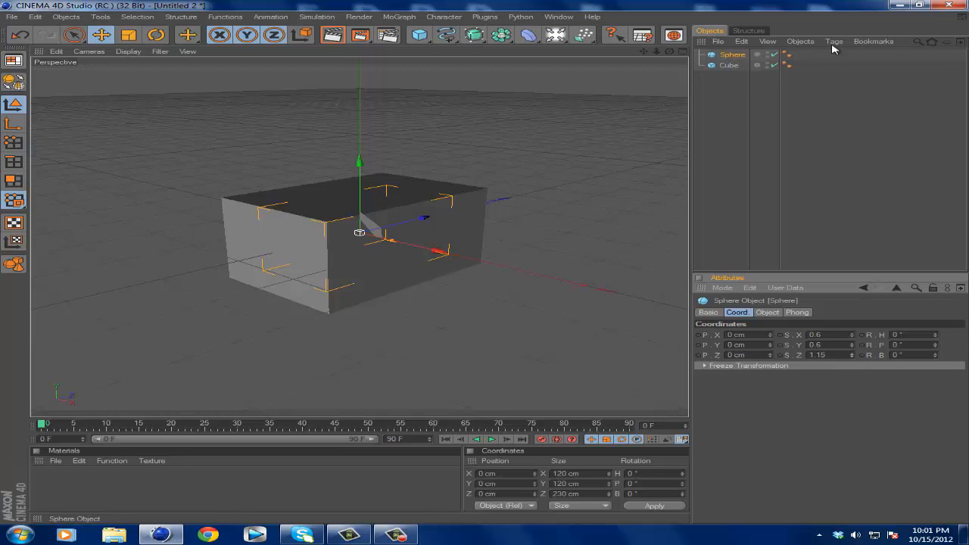
Step: Give the sphere a Cloth Collider tag
left_click(831, 41)
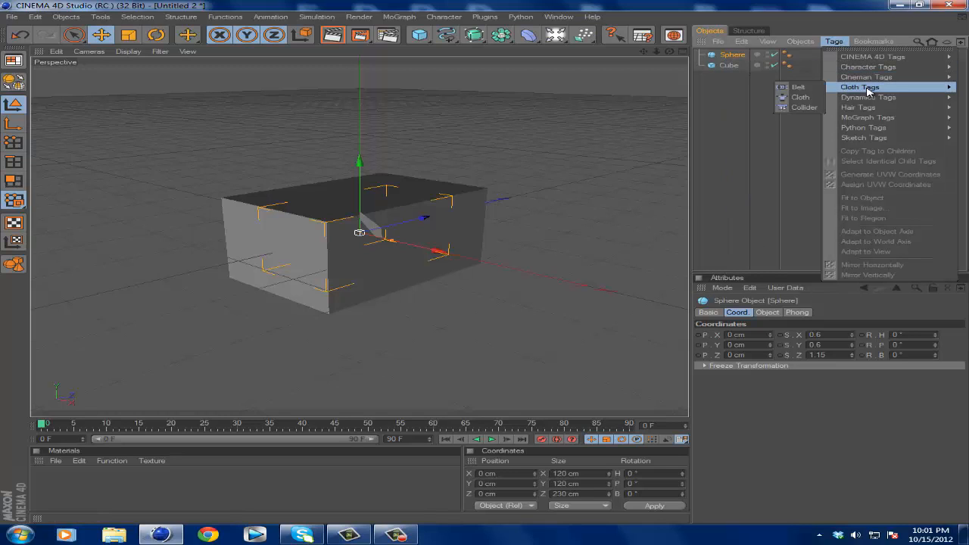
left_click(804, 106)
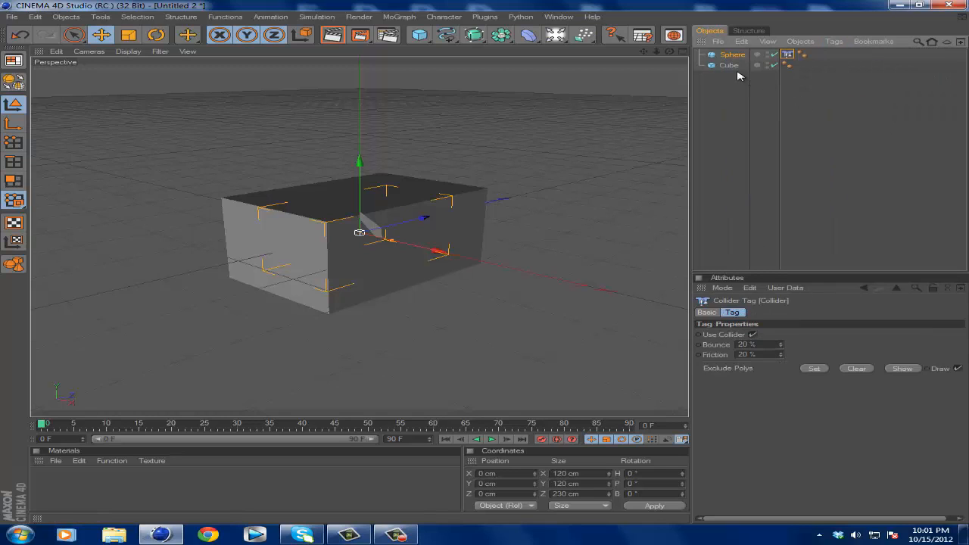
Step: Give the box a Cloth tag
left_click(727, 65)
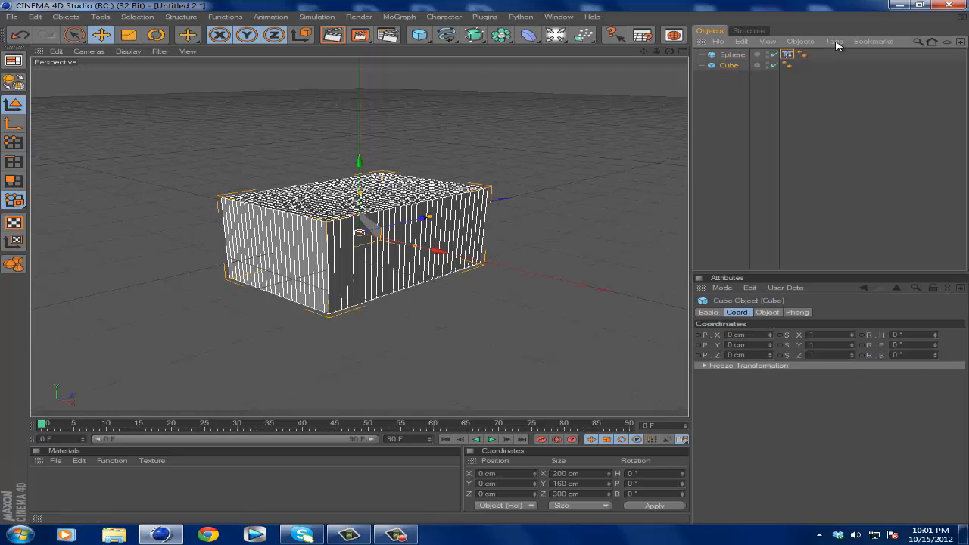
left_click(833, 41)
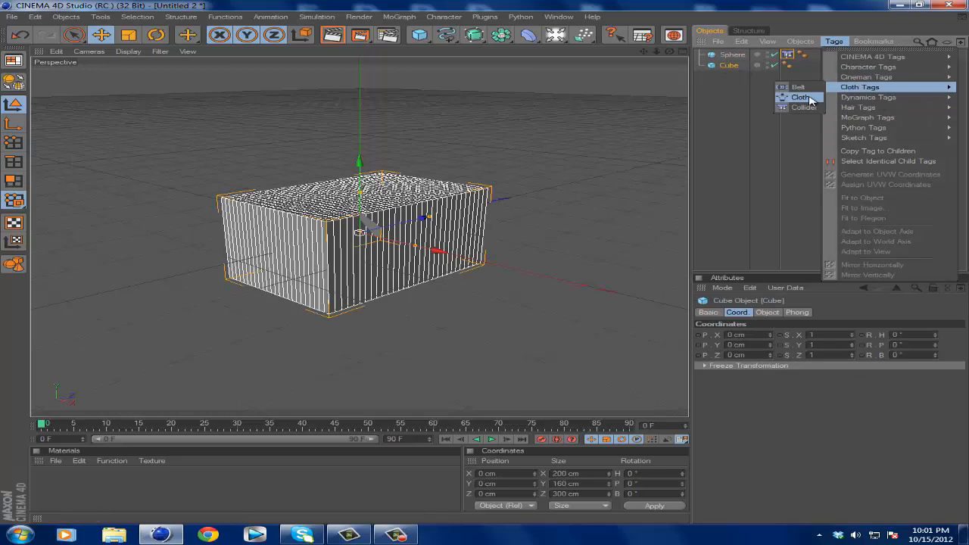
left_click(798, 97)
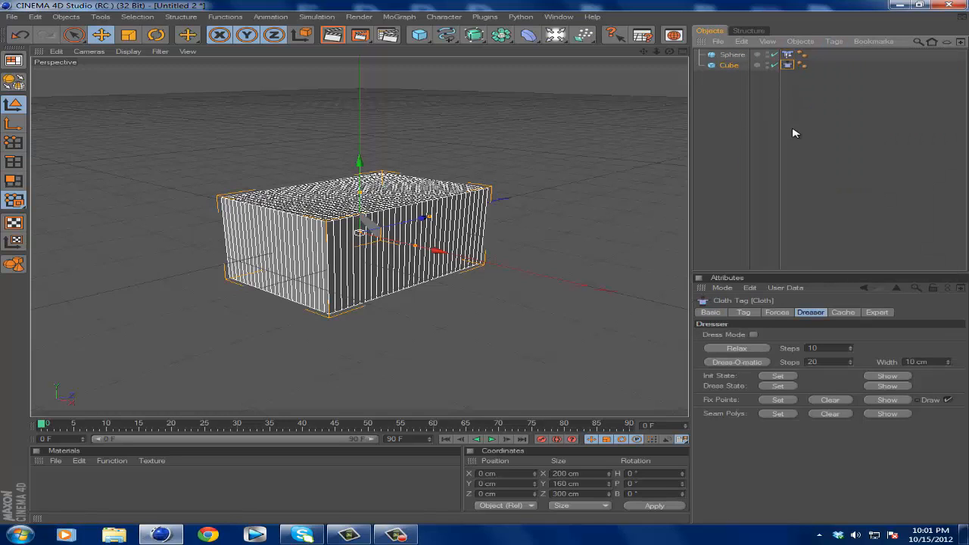
mouse_move(30, 91)
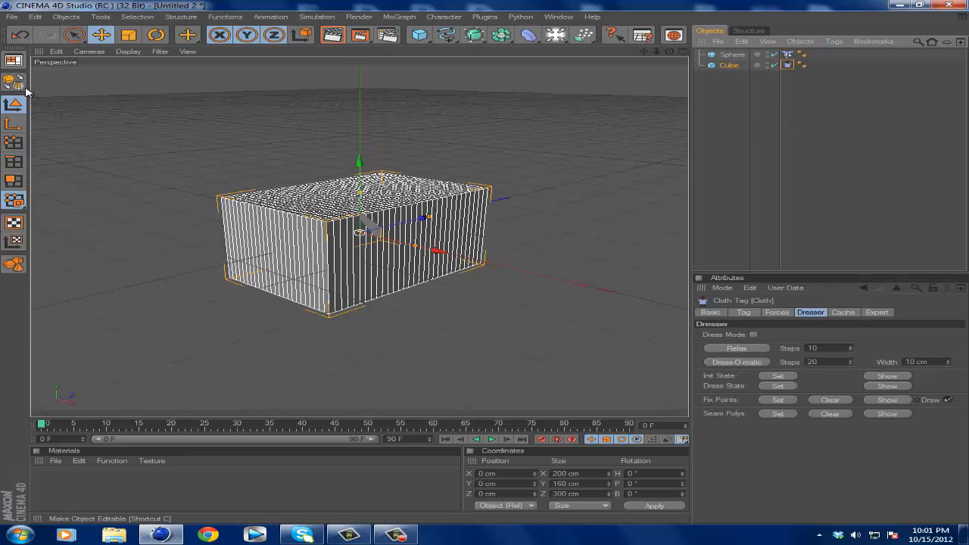
Step: Make the box an editable polygon mesh and loop-select the ring of side polygons
left_click(727, 65)
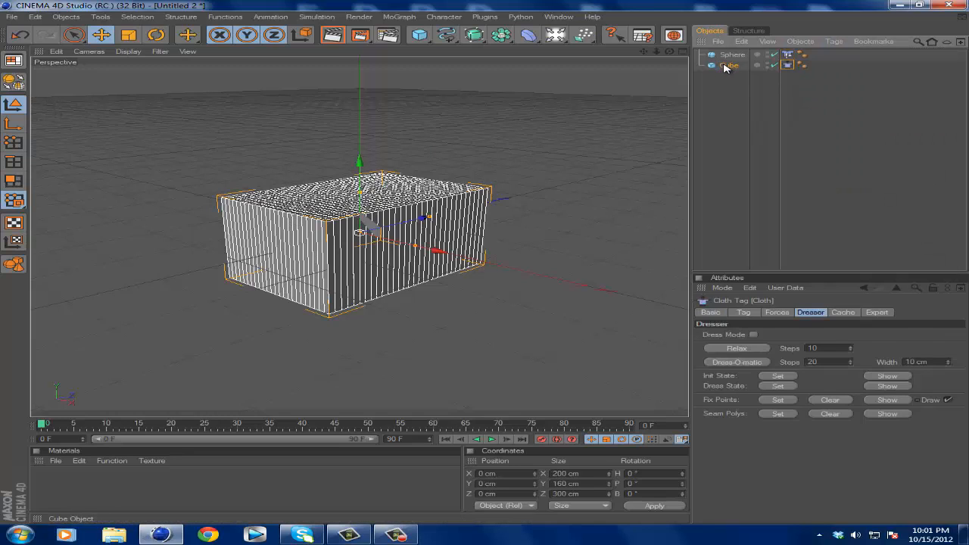
left_click(726, 67)
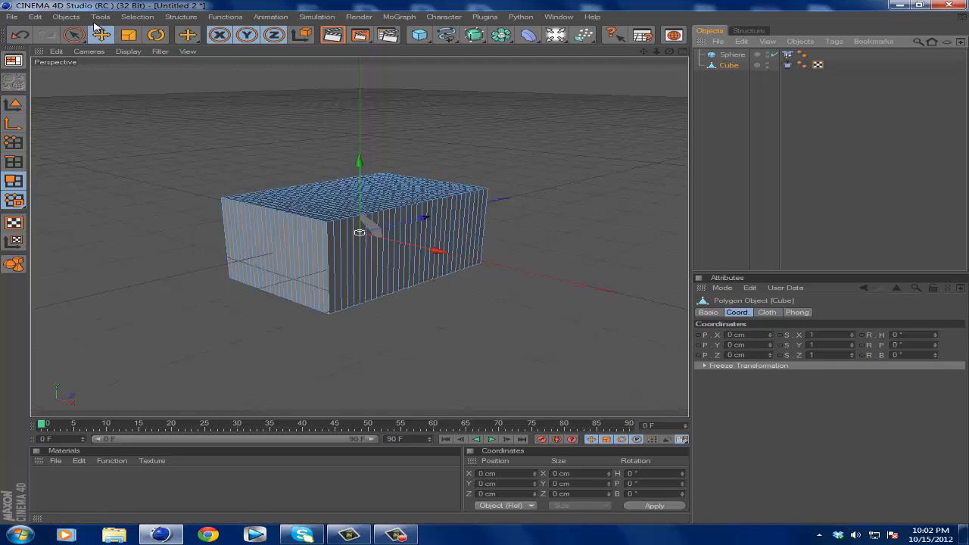
left_click(151, 15)
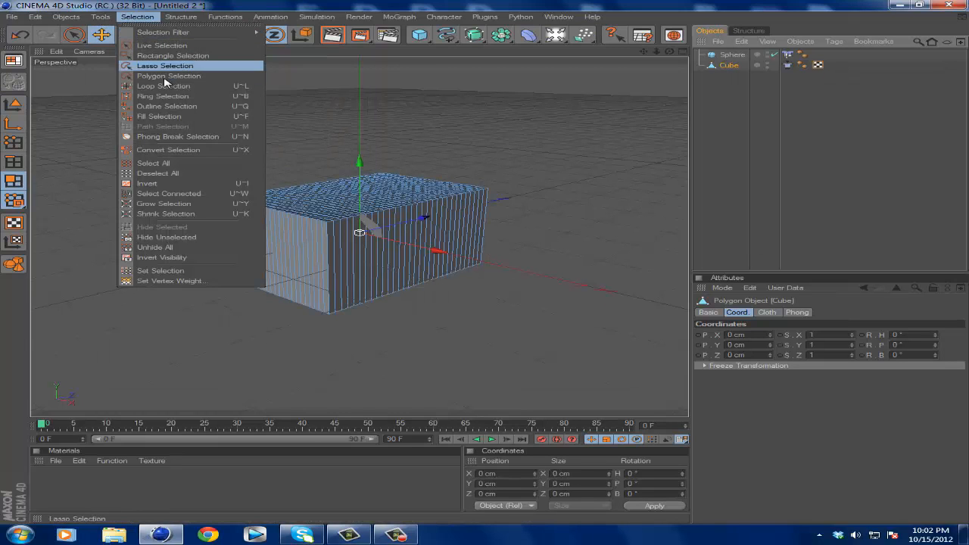
left_click(154, 85)
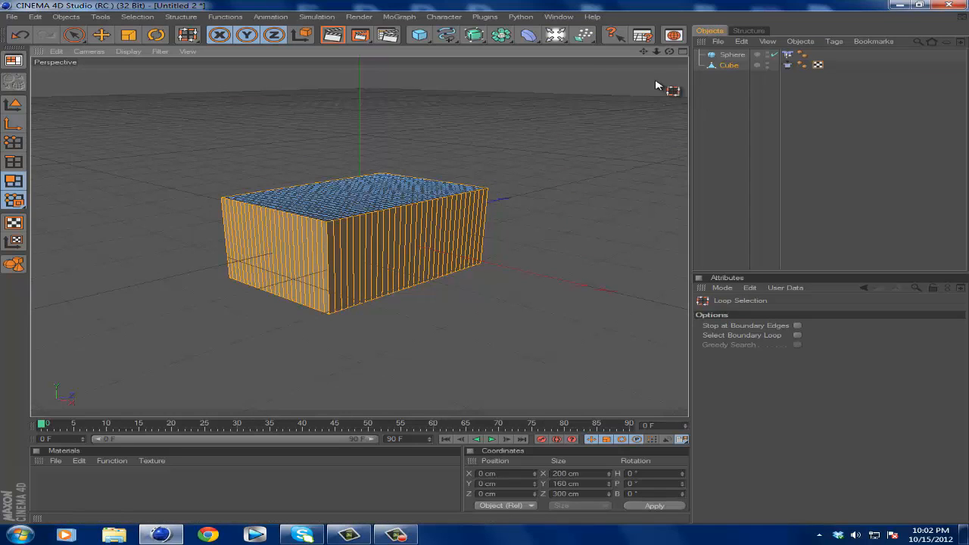
mouse_move(685, 103)
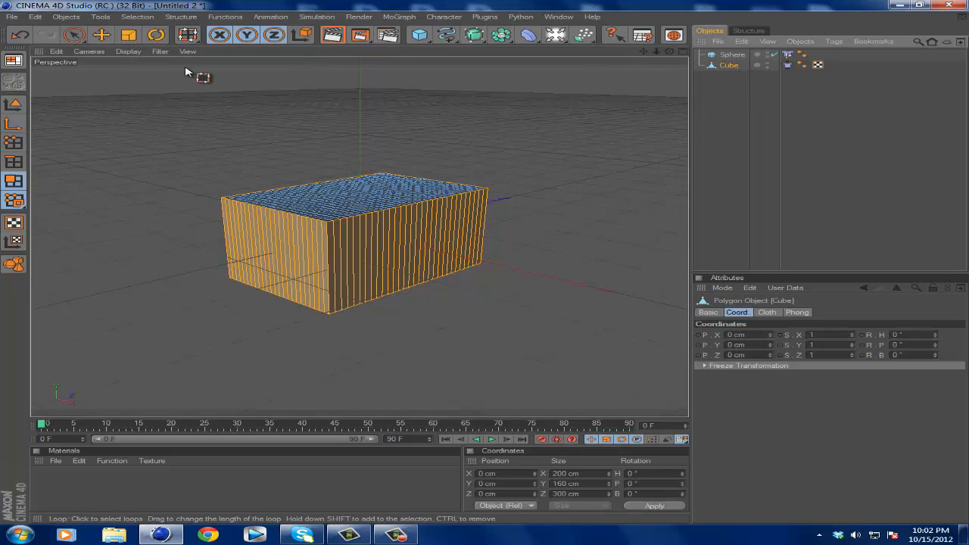
left_click(97, 35)
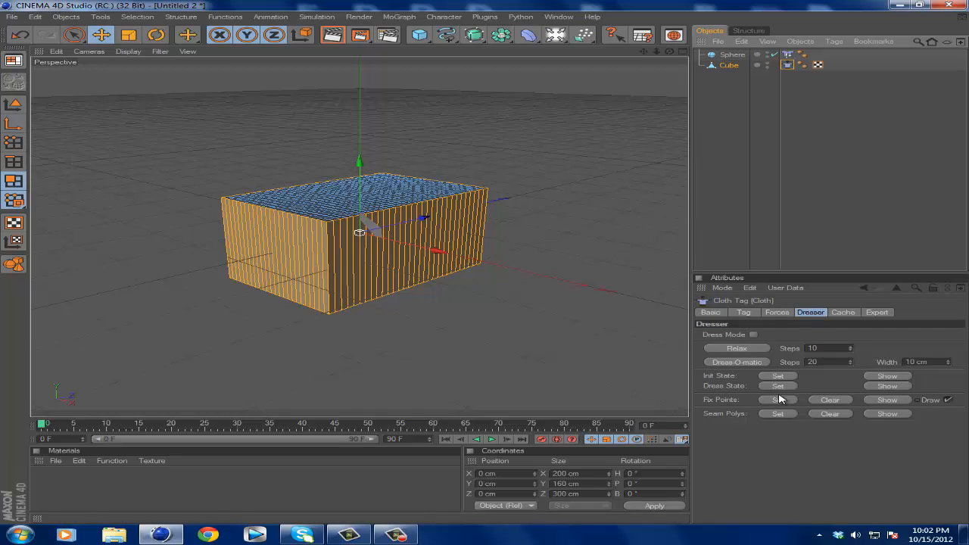
mouse_move(777, 415)
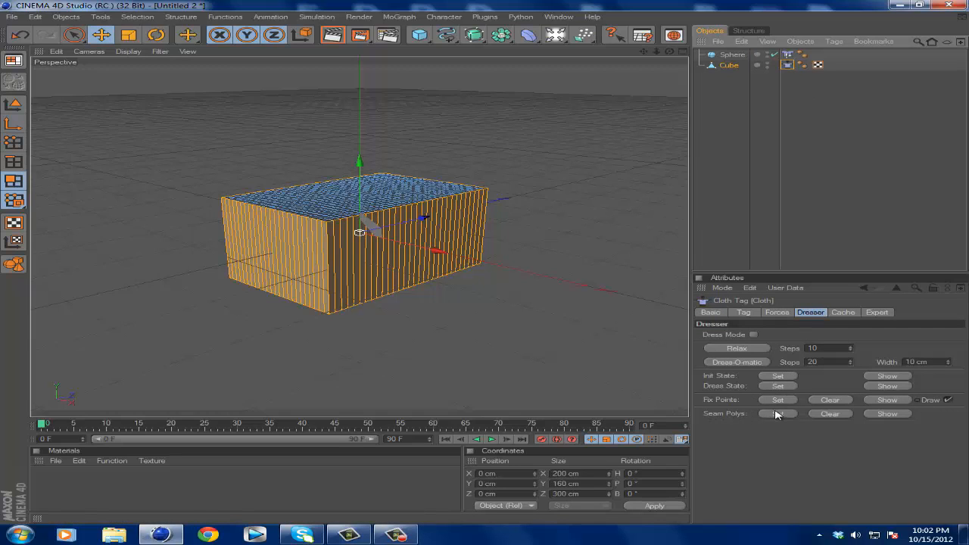
Step: Set the selected side polygons as Seam Polys in the Cloth tag's Dresser and start dressing
left_click(754, 335)
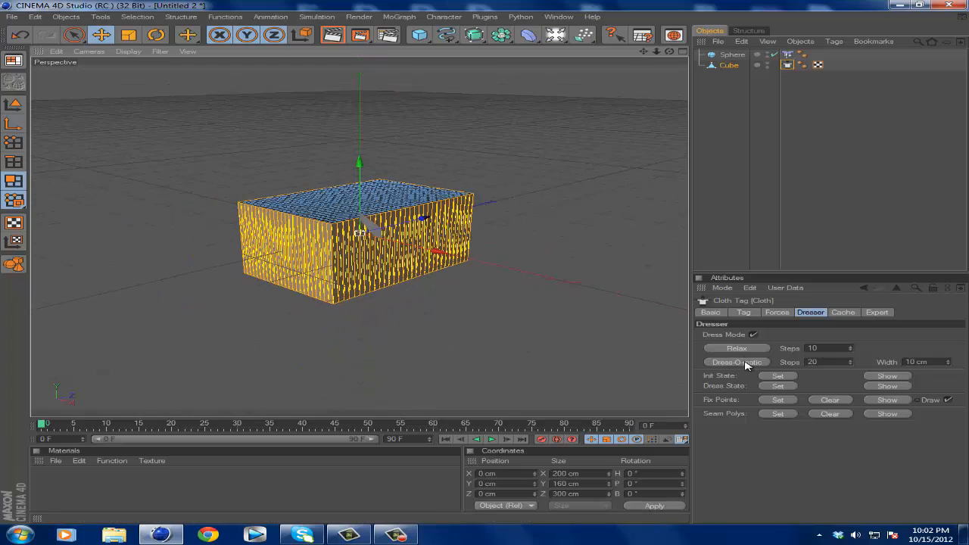
left_click(736, 362)
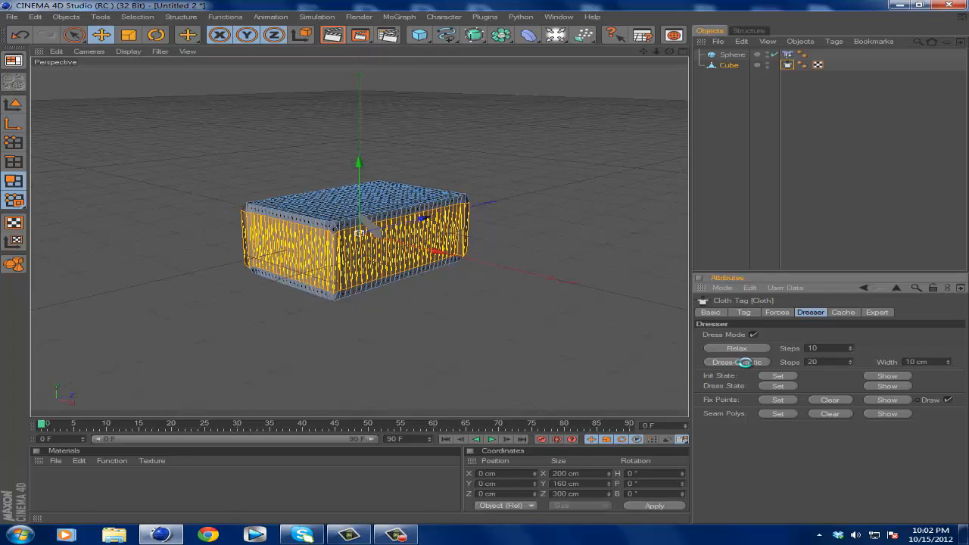
Step: Run Dress-O-matic so the box shrinks around the sphere into a pillow, then select the sphere
left_click(736, 362)
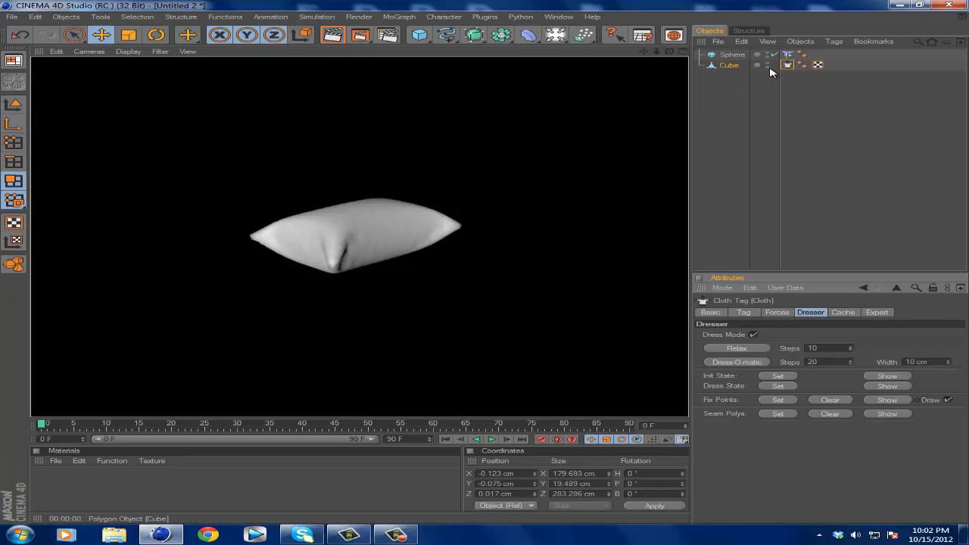
left_click(732, 56)
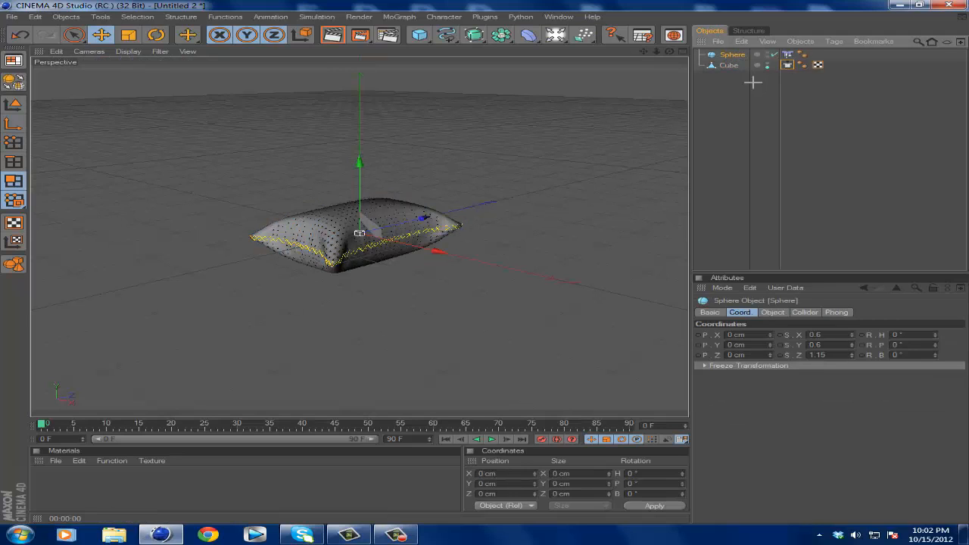
Step: Parent the pillow mesh under a new HyperNURBS, remove the sphere and create a new material
left_click(472, 35)
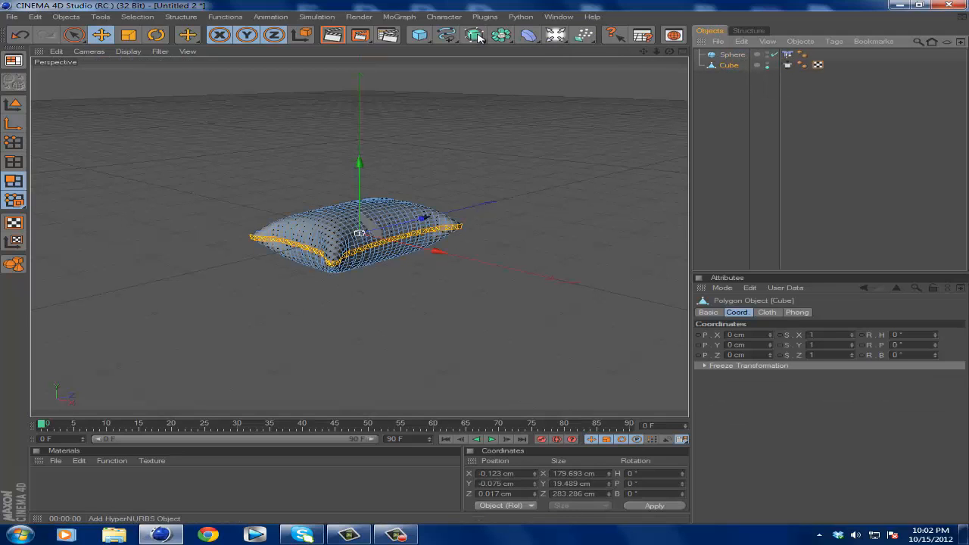
left_click(473, 35)
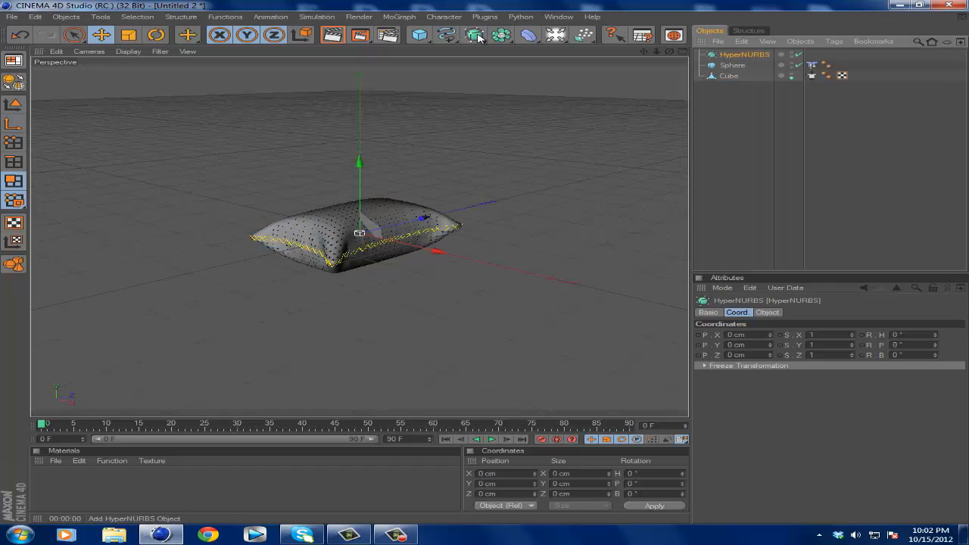
left_click(730, 76)
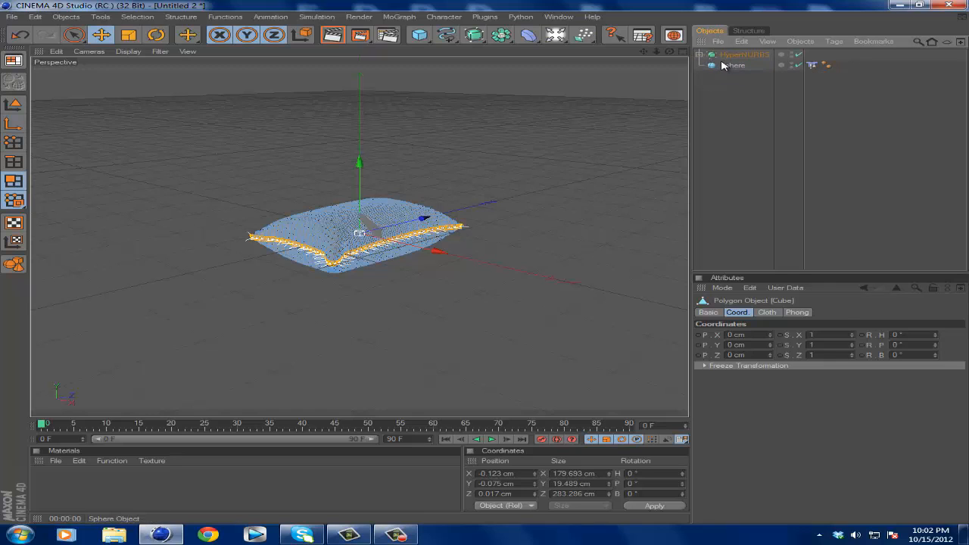
left_click(745, 54)
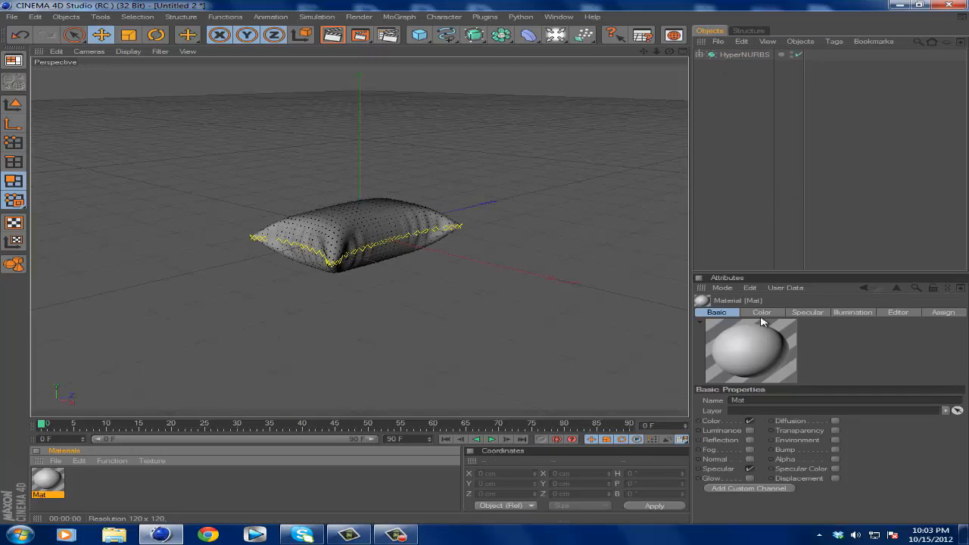
Step: Set the material's Color channel to dark brown with the RGB sliders
left_click(762, 312)
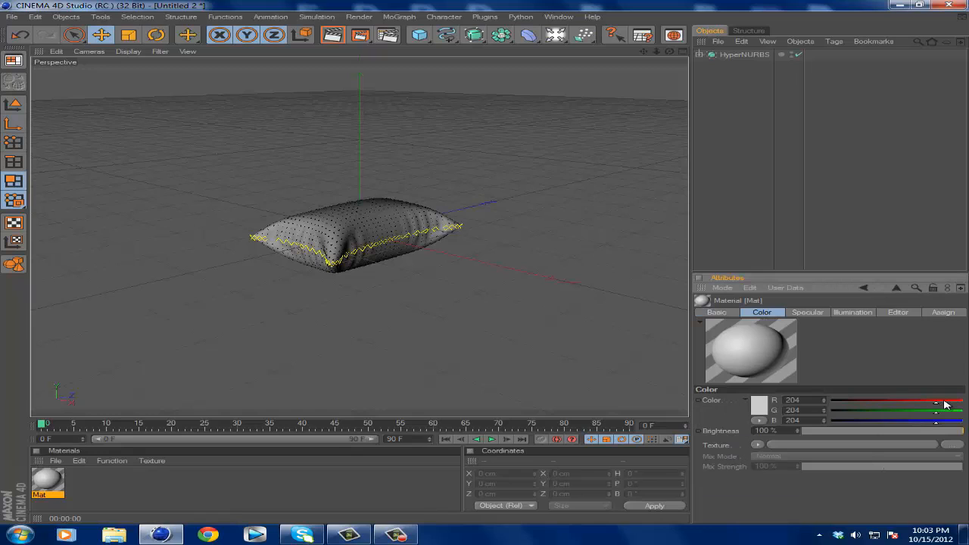
left_click_drag(945, 399, 963, 400)
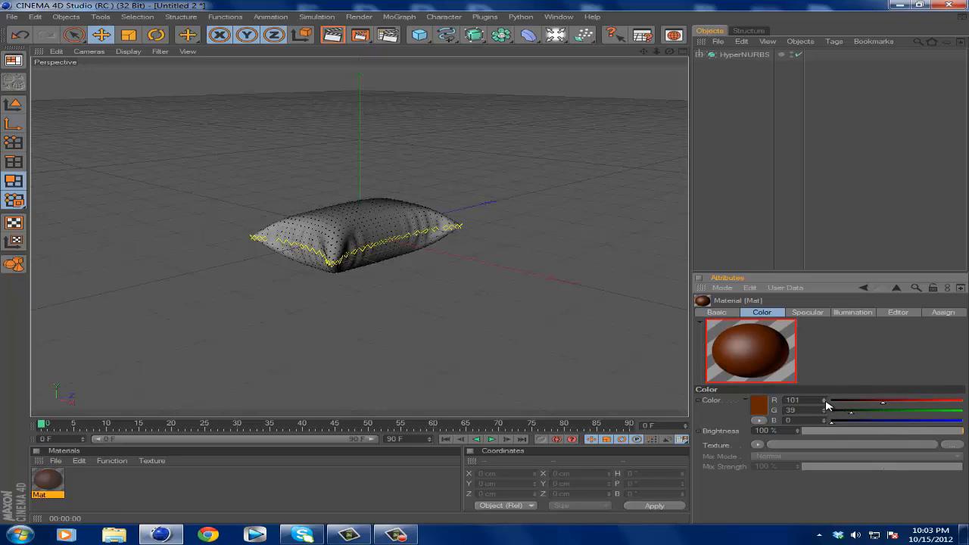
left_click(718, 311)
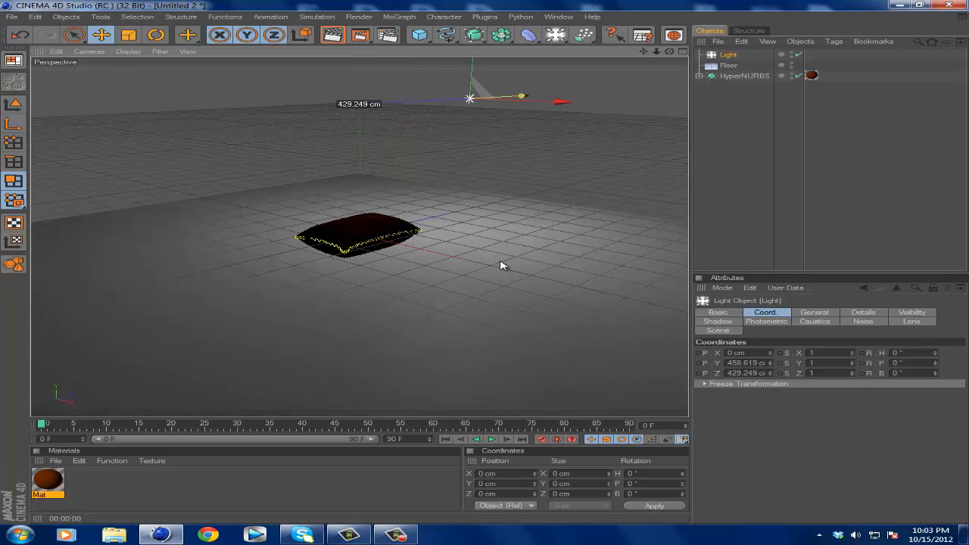
Step: Move the light along X so it sits above and beside the pillow
left_click_drag(469, 97, 560, 103)
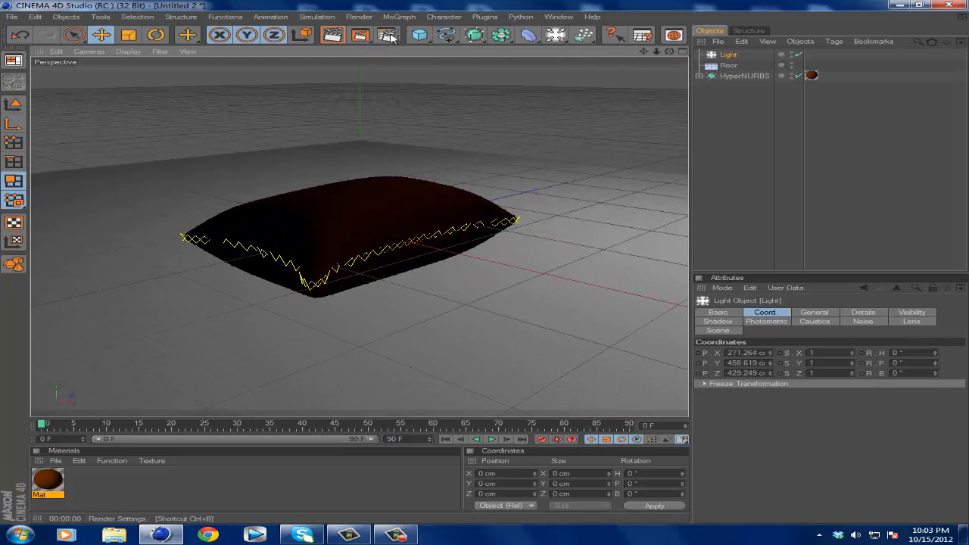
Step: Set render output to 1280×720 and add ambient occlusion and global illumination effects
left_click(384, 37)
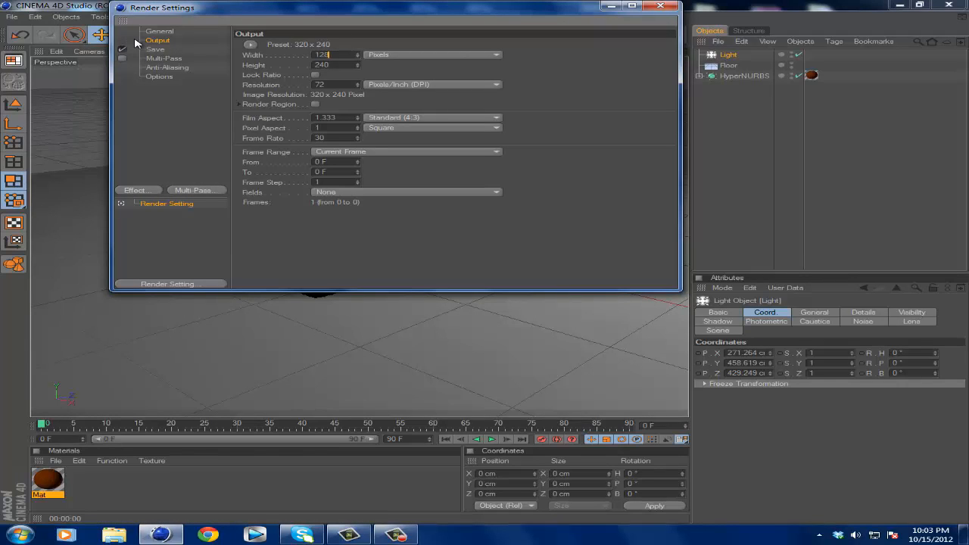
type("1280")
left_click(336, 65)
type("720")
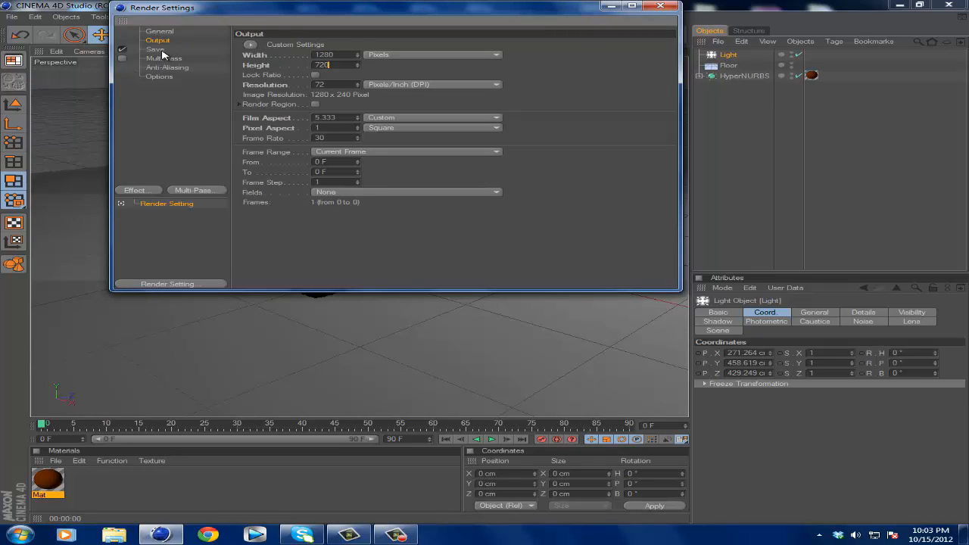
left_click(166, 57)
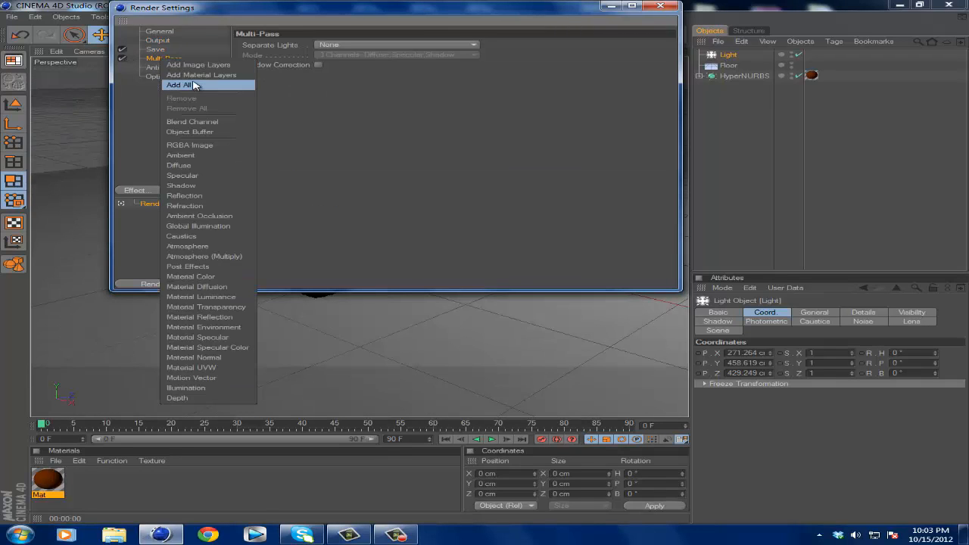
left_click(179, 85)
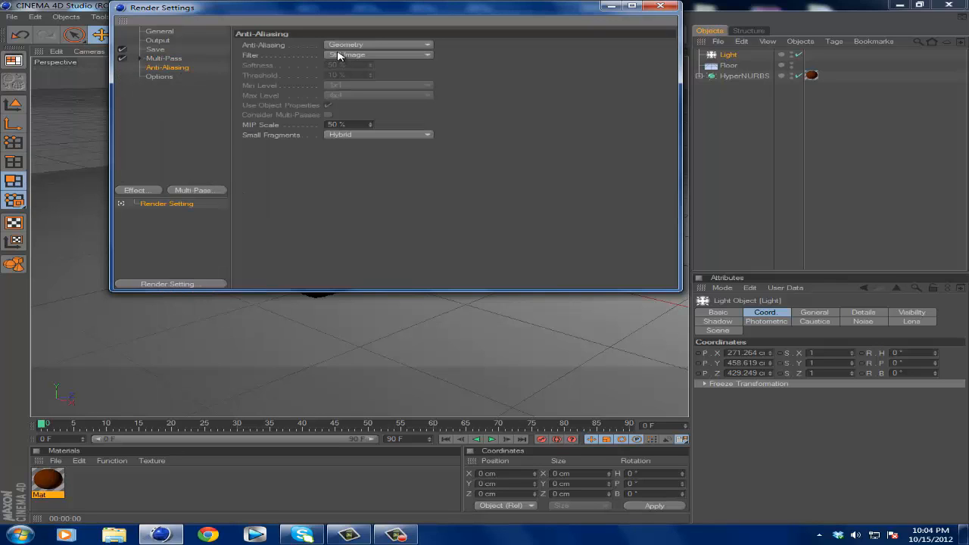
Step: Set anti-aliasing quality to Best
left_click(378, 44)
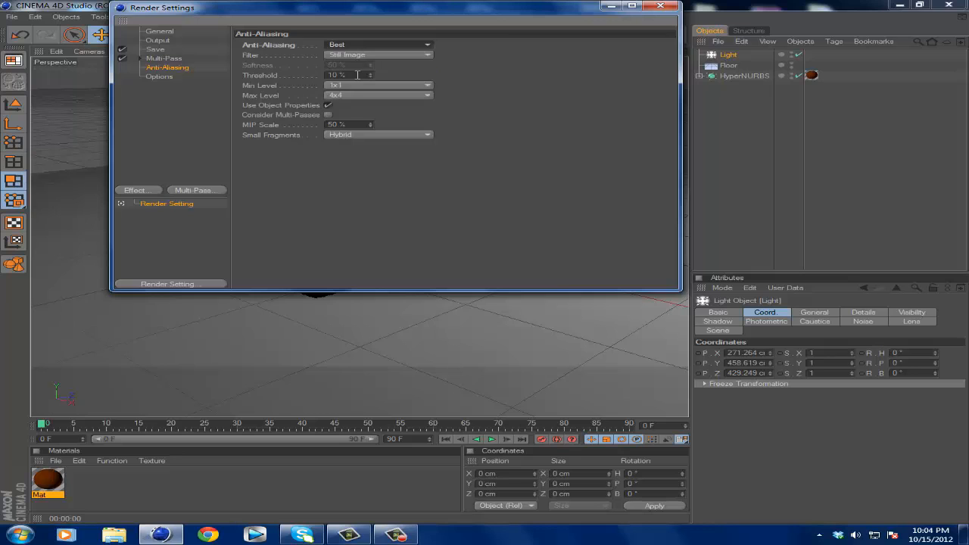
left_click(161, 78)
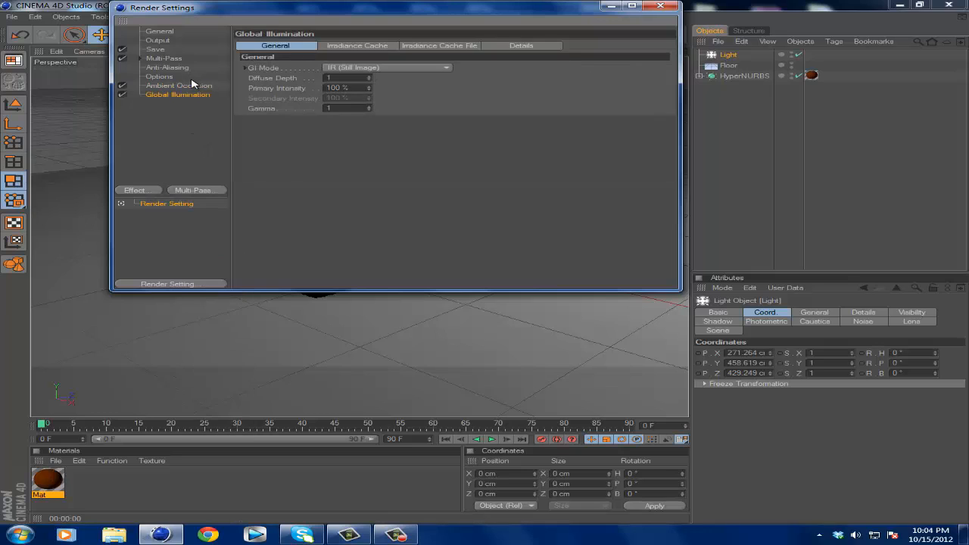
Step: Add the Ambient Occlusion and Global Illumination effects in Render Settings
left_click(178, 84)
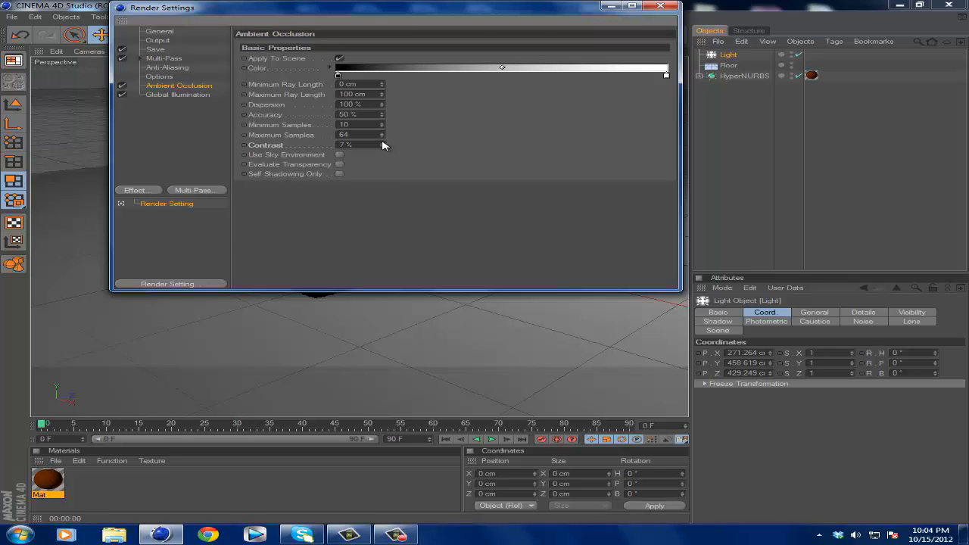
left_click(357, 145)
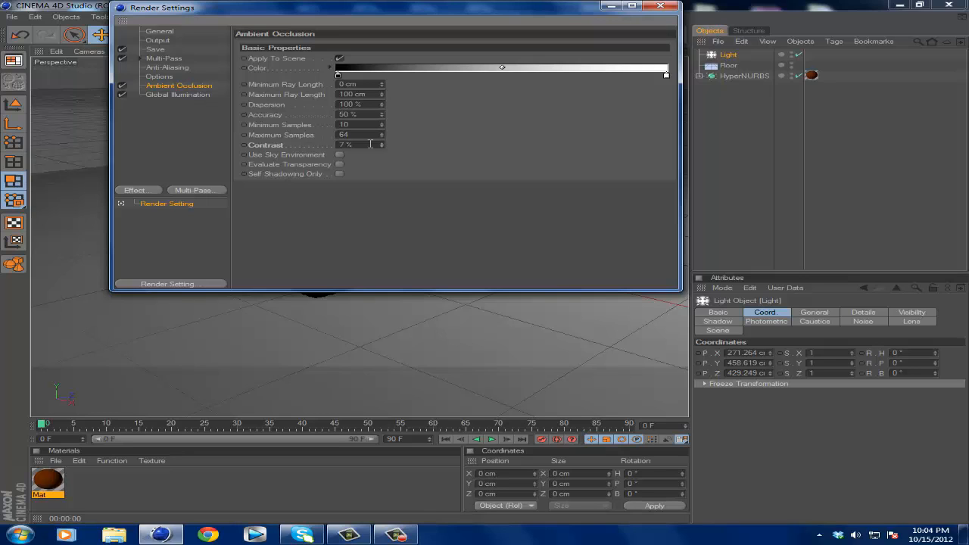
left_click(179, 94)
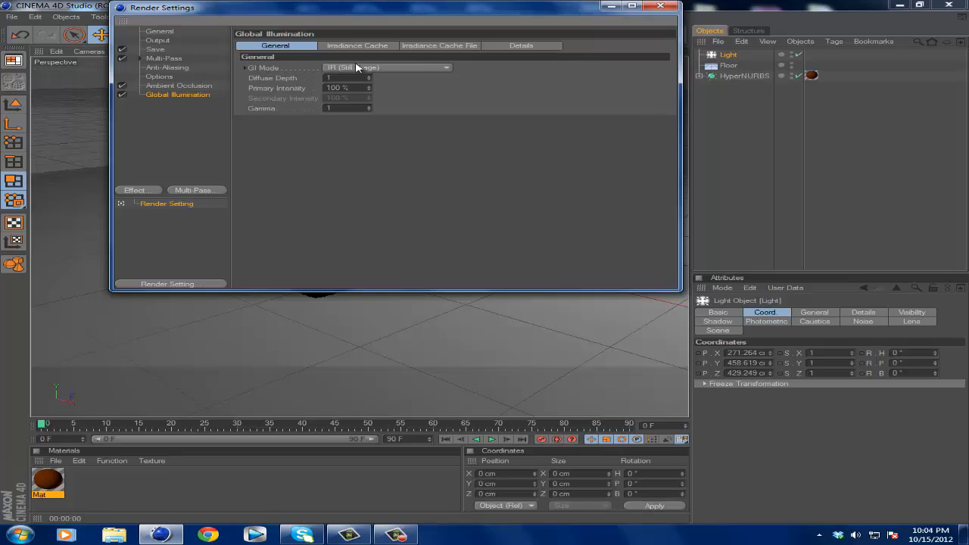
Step: Set the GI mode to IR + QMC (Still Image) and close Render Settings
left_click(387, 67)
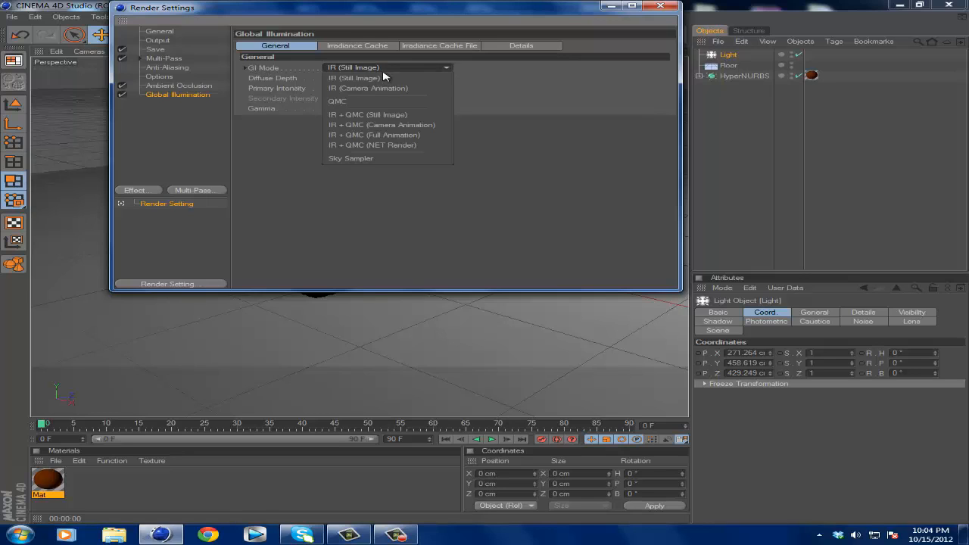
mouse_move(400, 118)
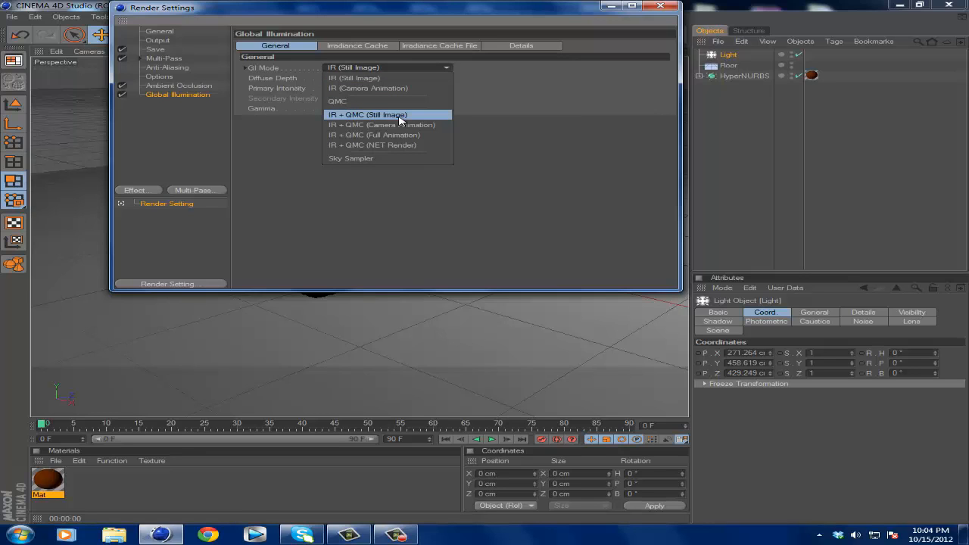
left_click(370, 115)
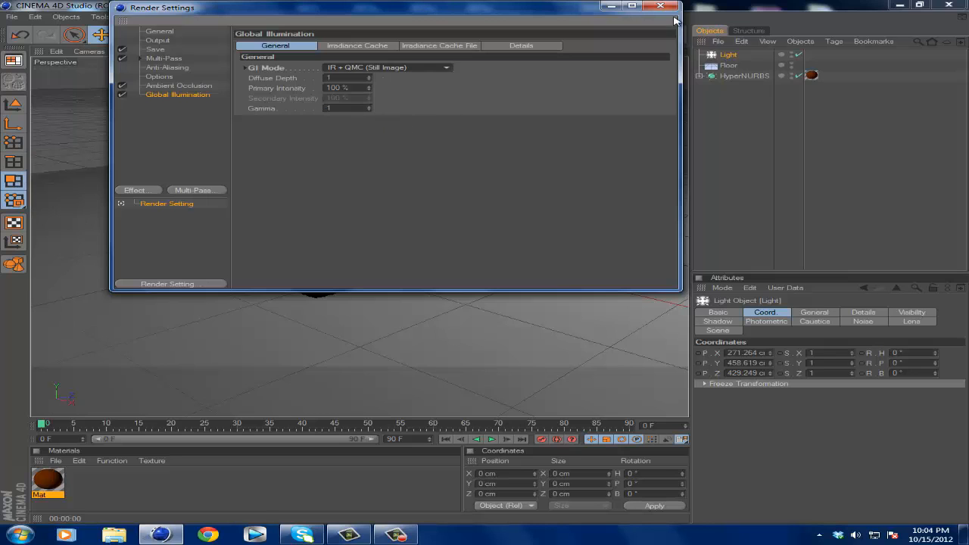
left_click(657, 9)
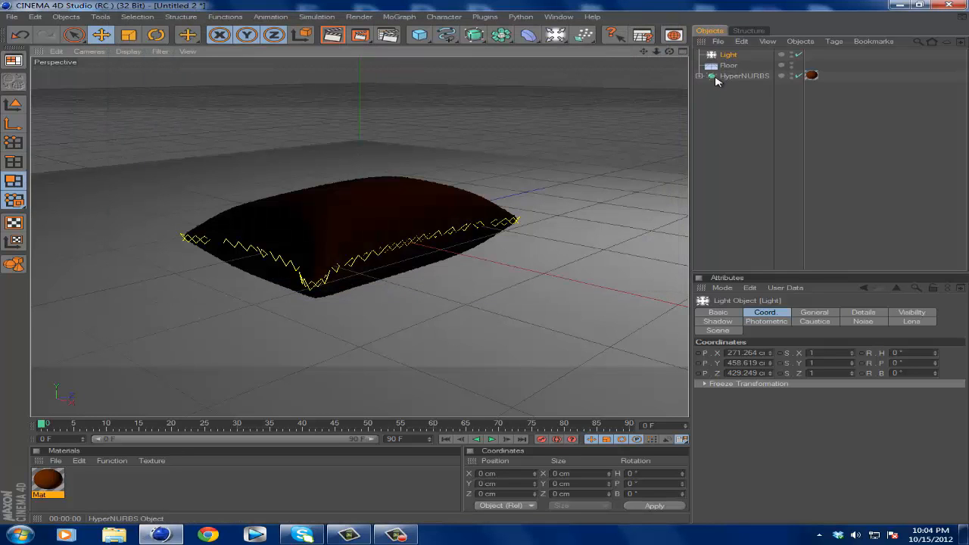
Step: Deselect everything and start a Render View of the pillow scene
left_click(749, 76)
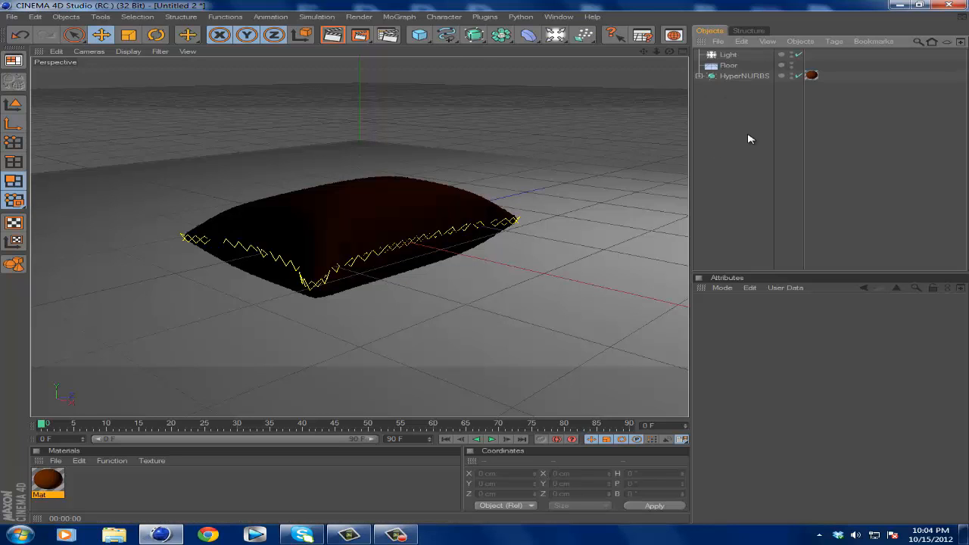
left_click(358, 36)
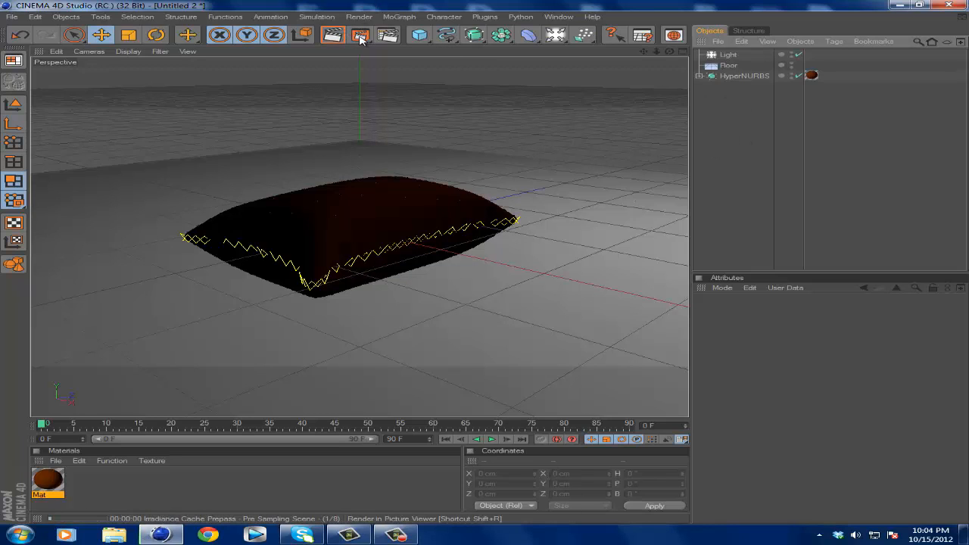
Step: Let the viewport render finish the irradiance prepass and final pillow image
left_click(355, 36)
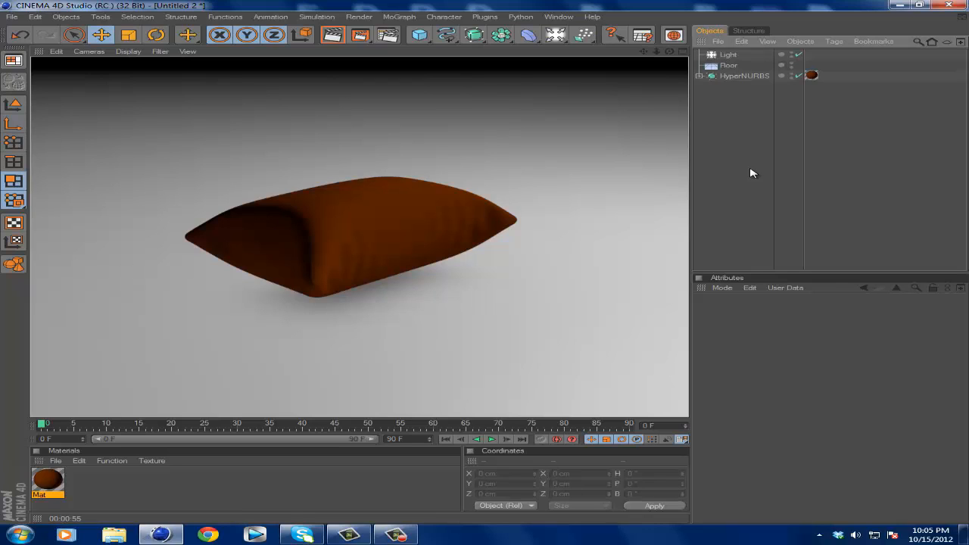
mouse_move(748, 170)
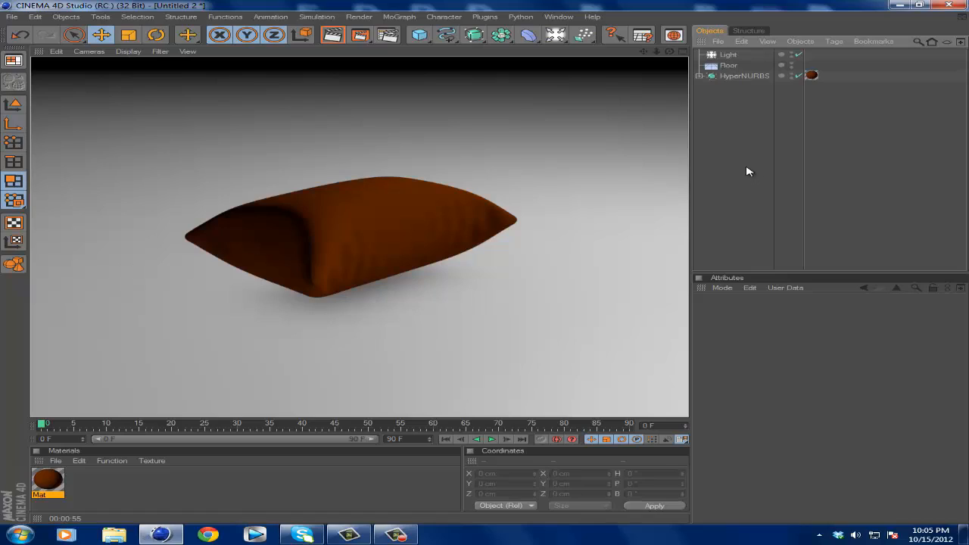